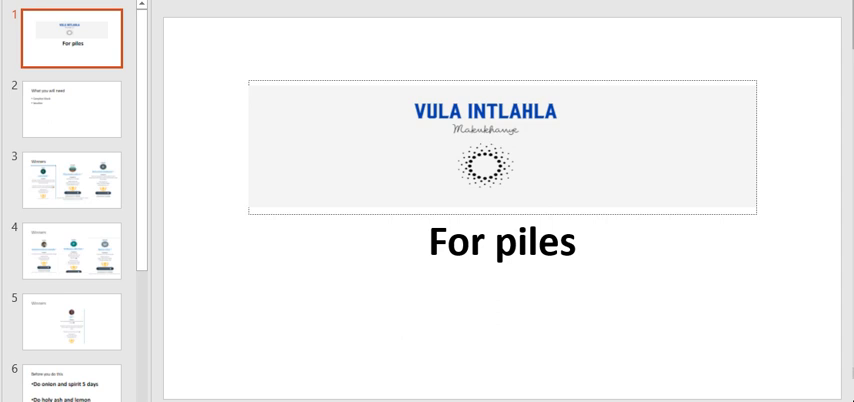
mouse_move(48, 124)
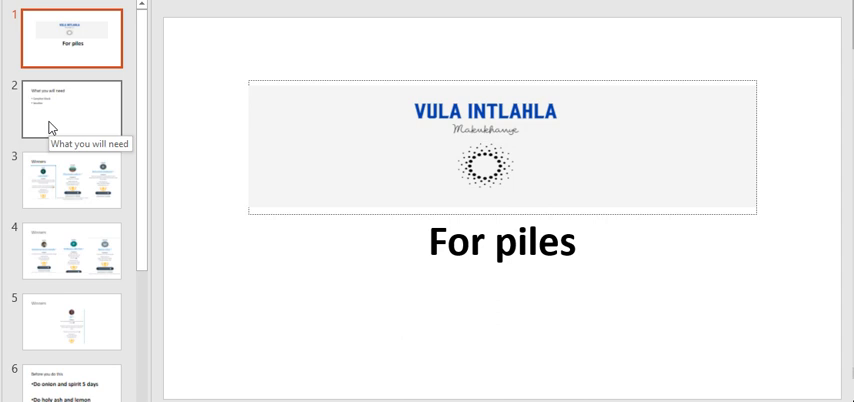
Go to slide 2, 'What you will need', from the title slide.
click(72, 108)
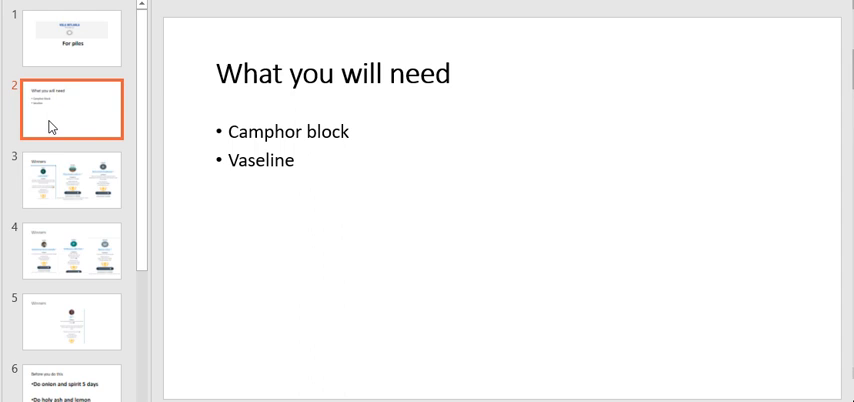
mouse_move(364, 132)
text( -)
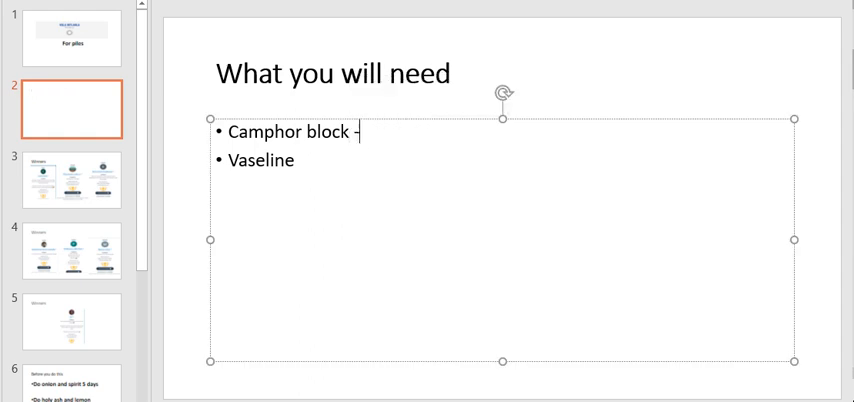
Complete the first bullet as 'Camphor block -3 pieces', fixing typos along the way.
text(3 p)
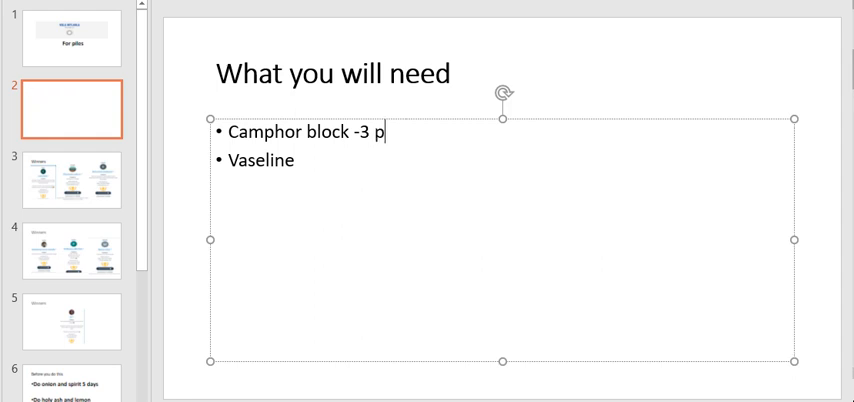
text(i3cs)
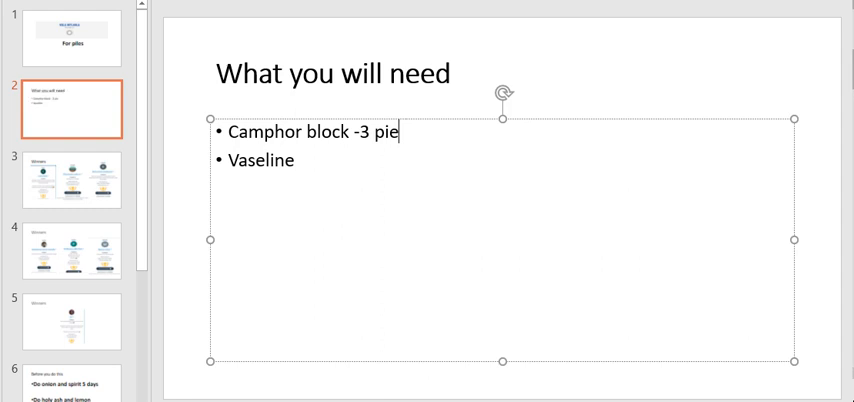
text(ces)
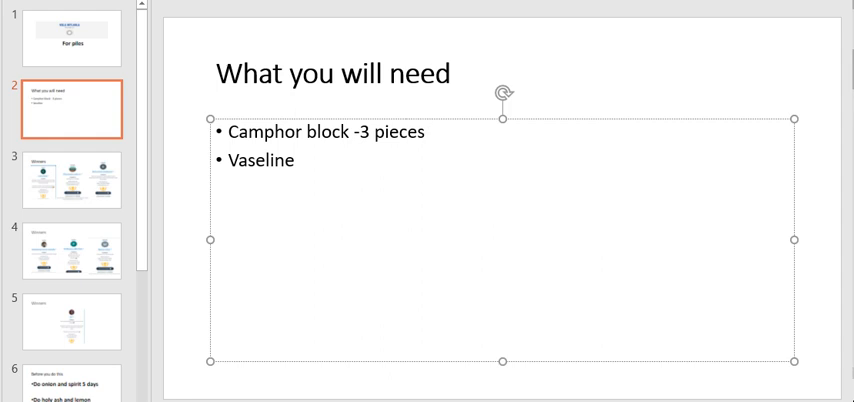
click(424, 132)
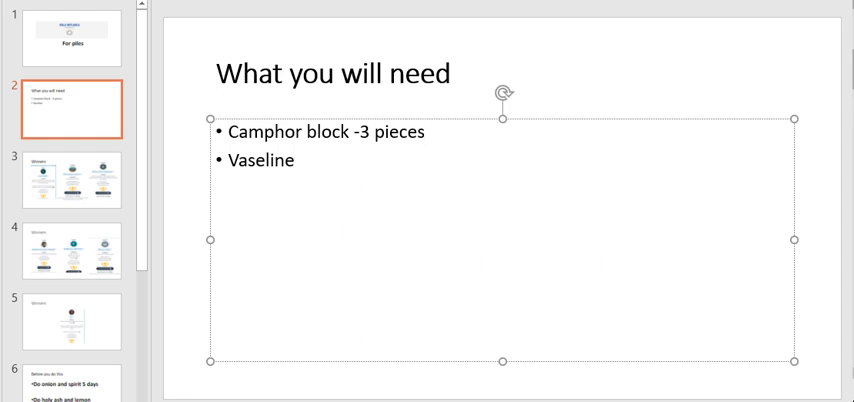
click(432, 132)
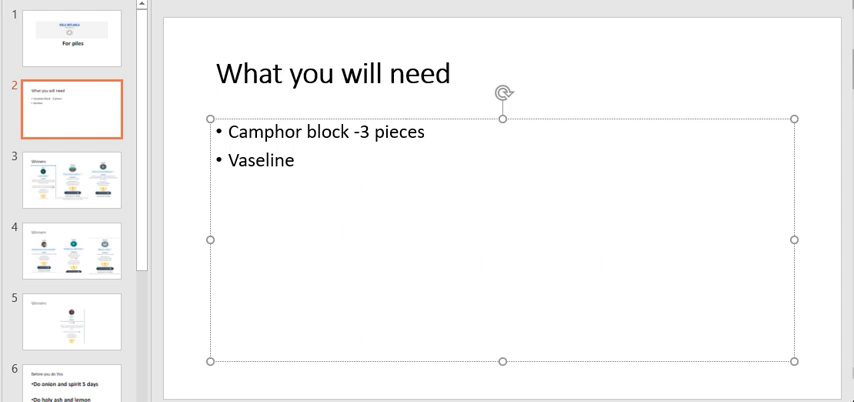
click(426, 132)
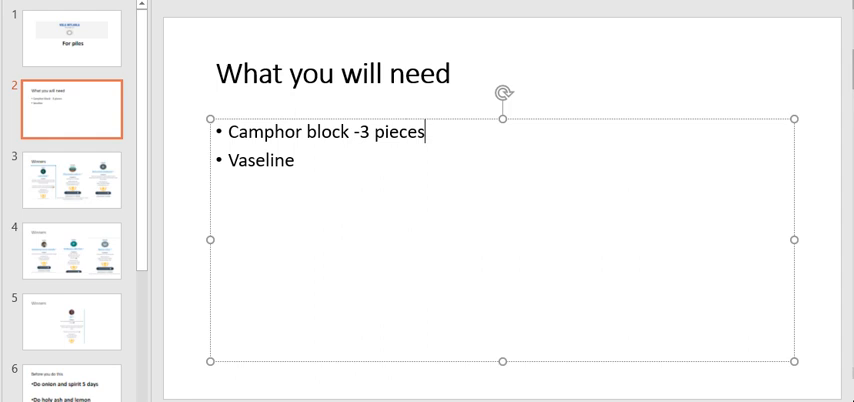